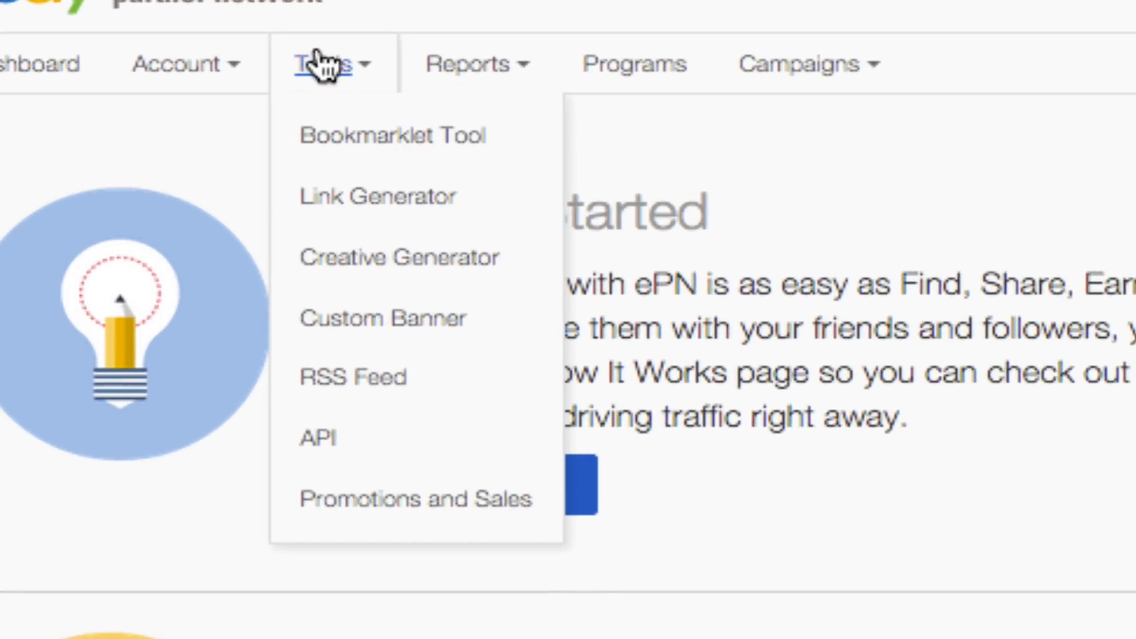
Reach the Link Generator form from the Tools overview page
click(304, 63)
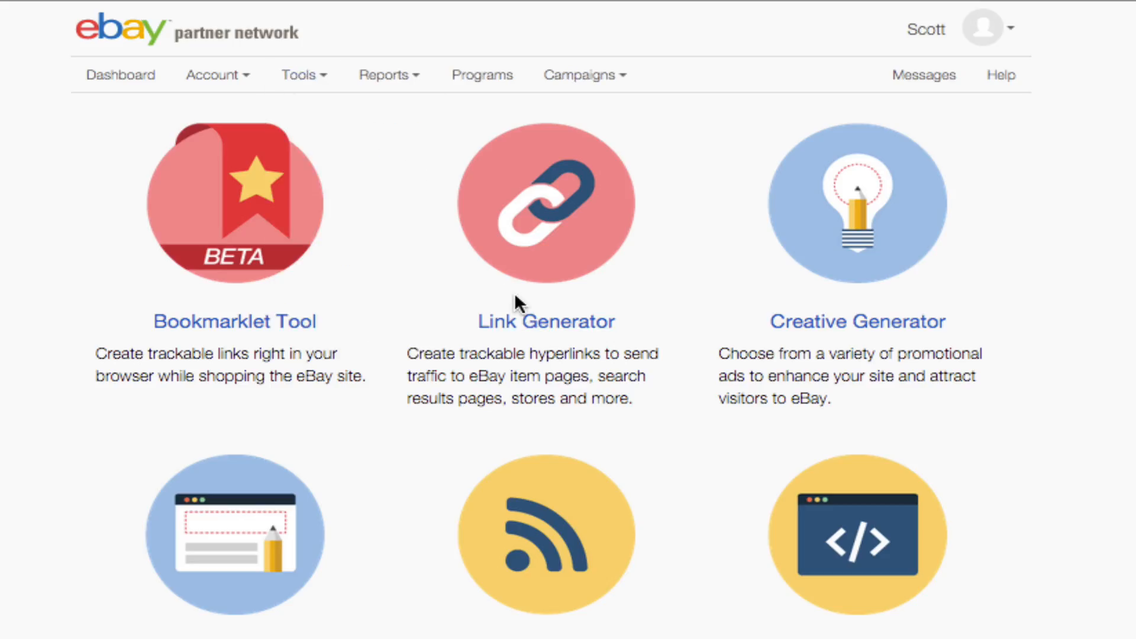
mouse_move(525, 324)
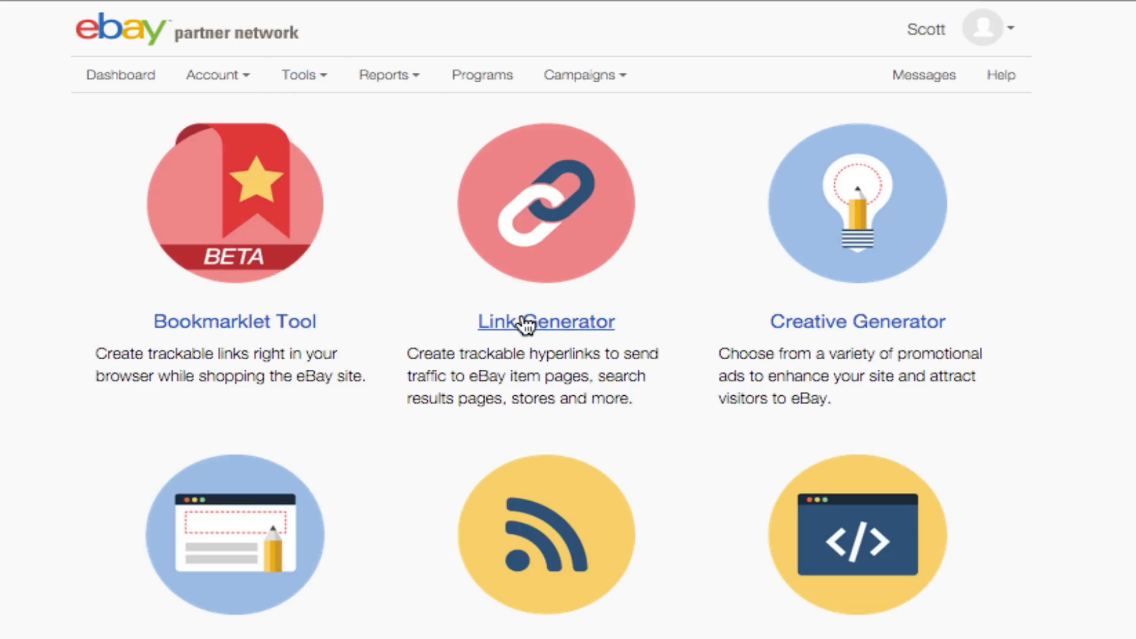
click(544, 321)
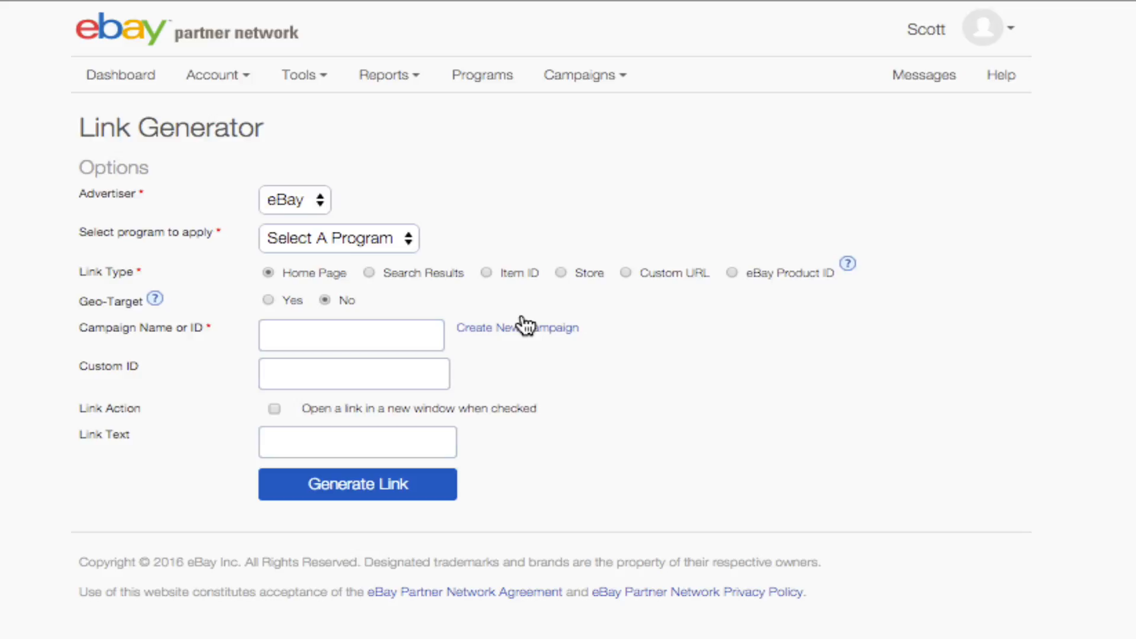
Choose the eBay US program and the Item ID link type
click(338, 237)
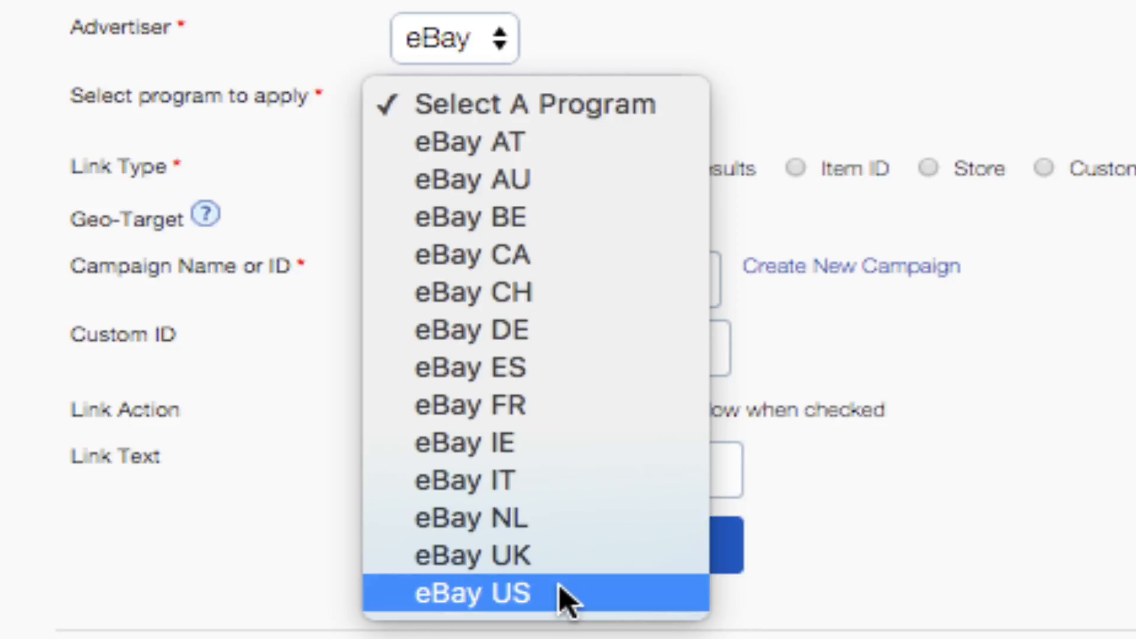
click(471, 593)
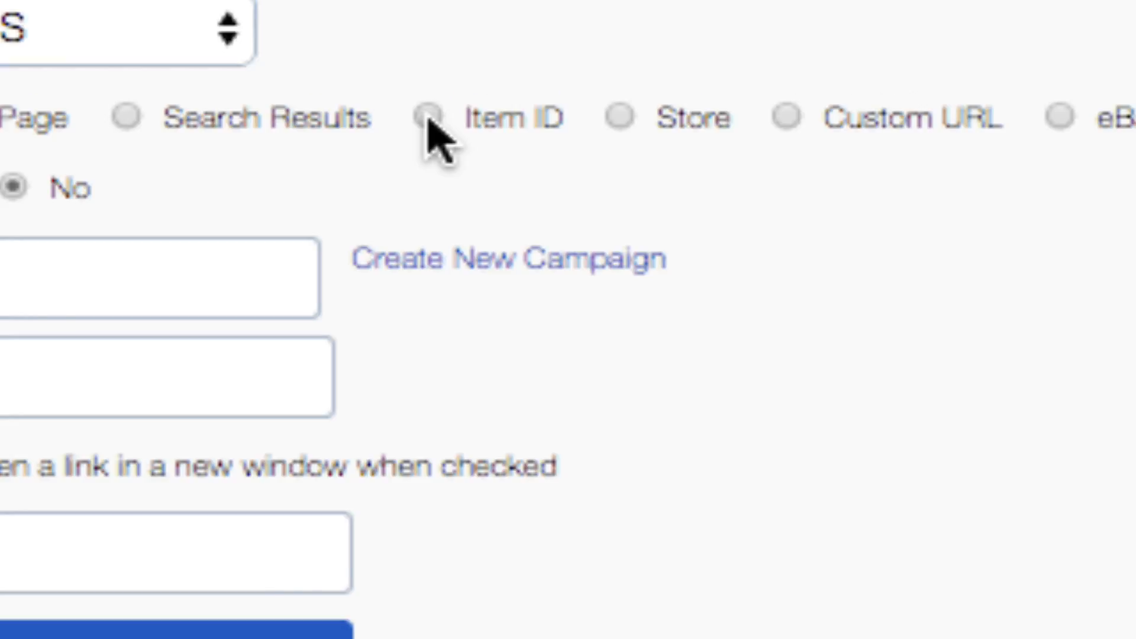
click(431, 118)
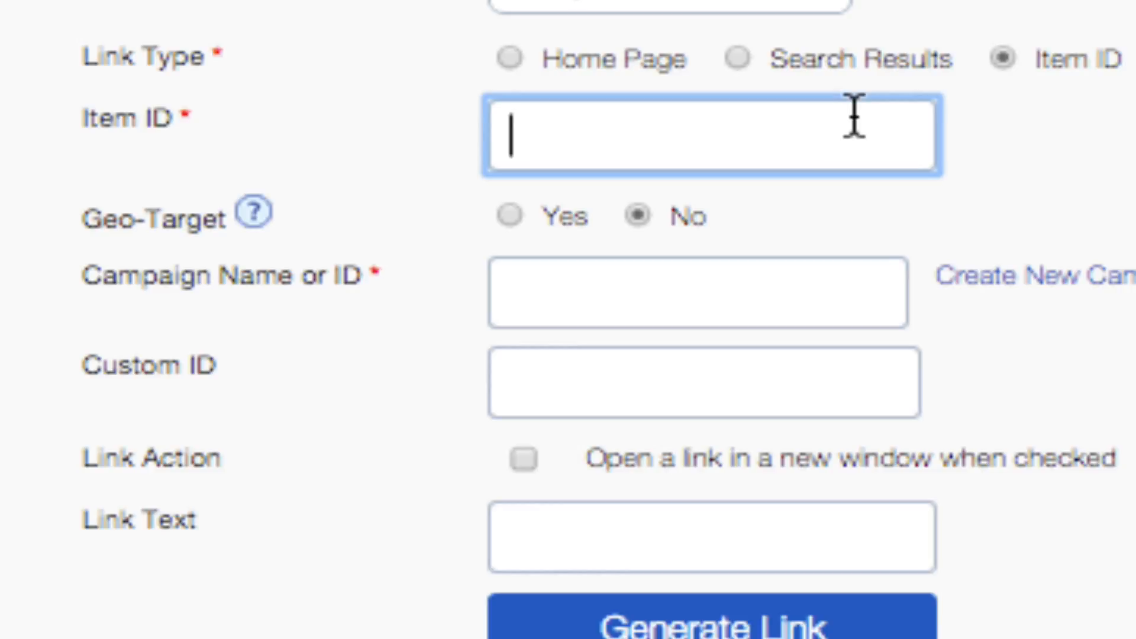
text(162151405802)
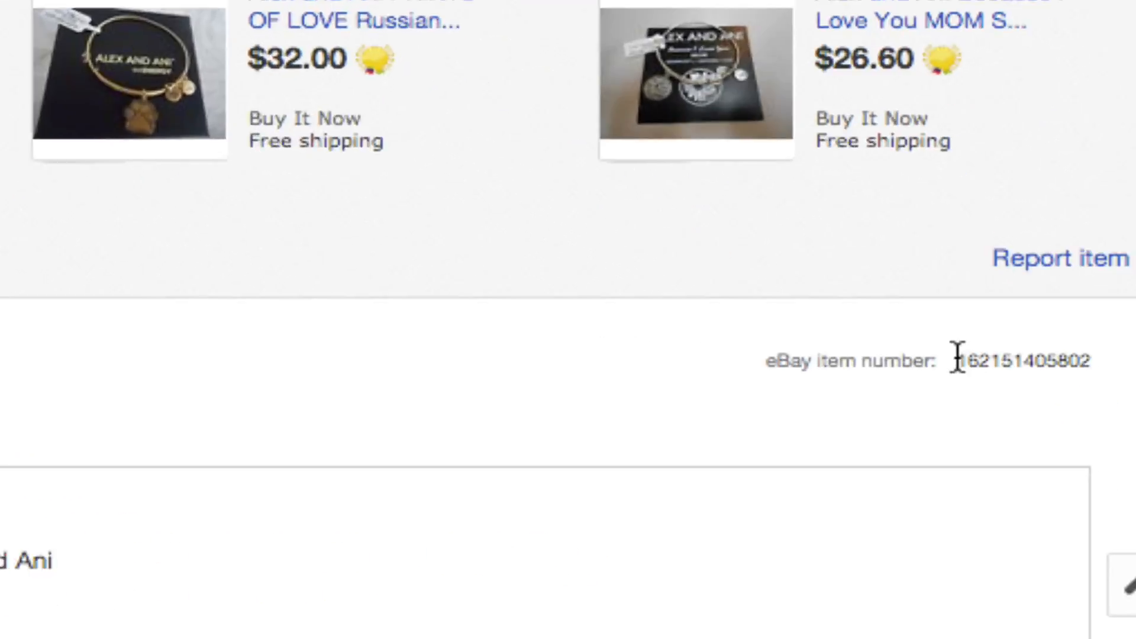
double_click(1018, 361)
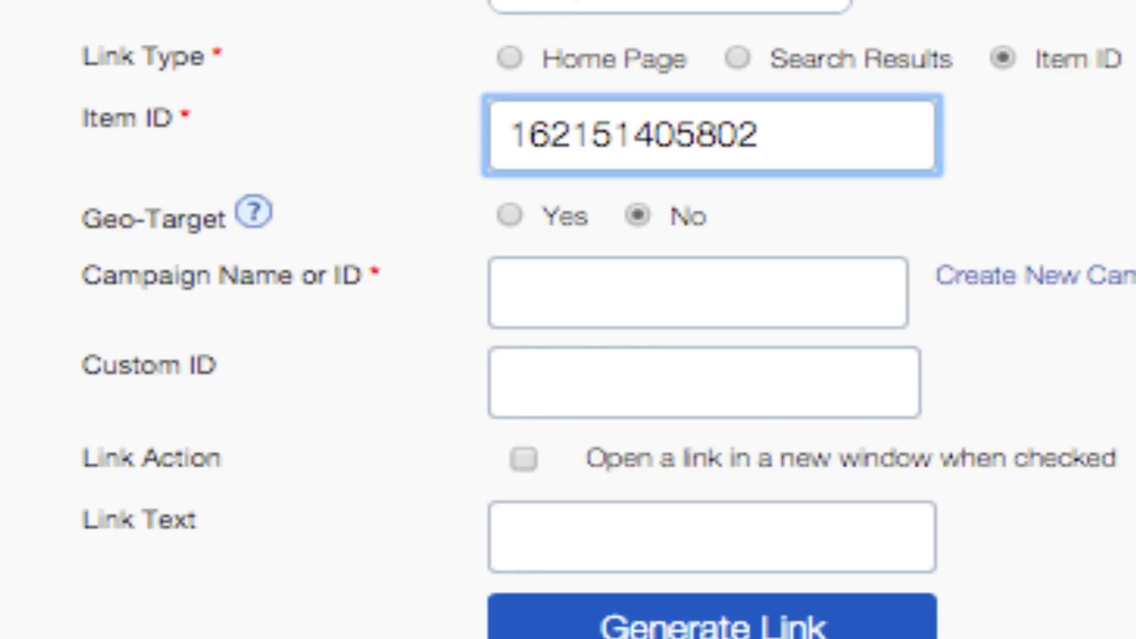
click(699, 292)
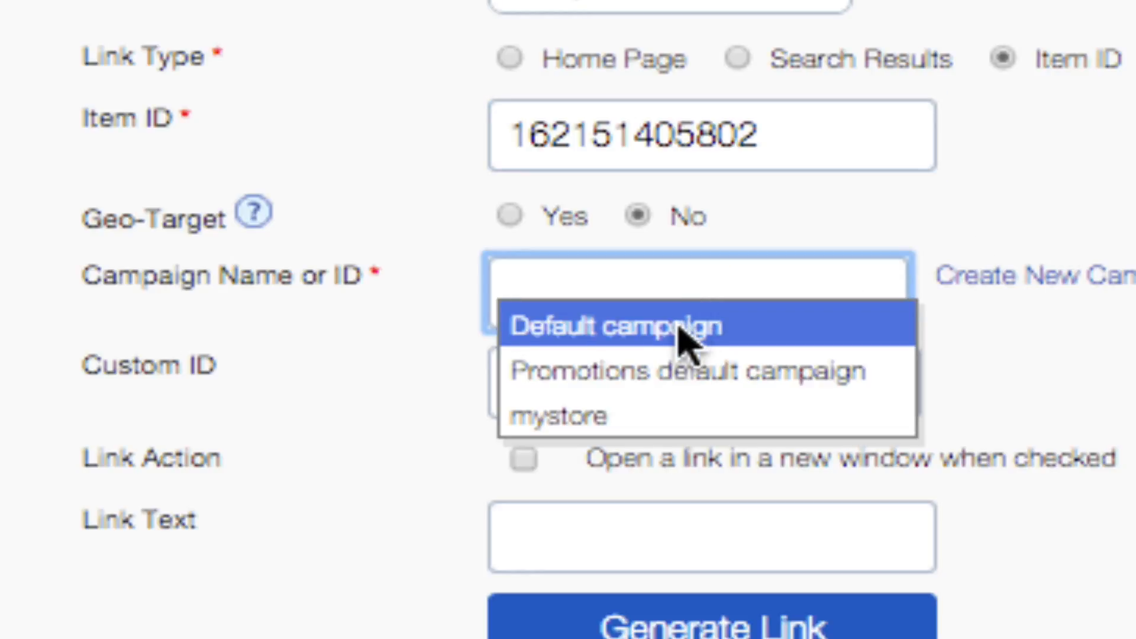
click(624, 327)
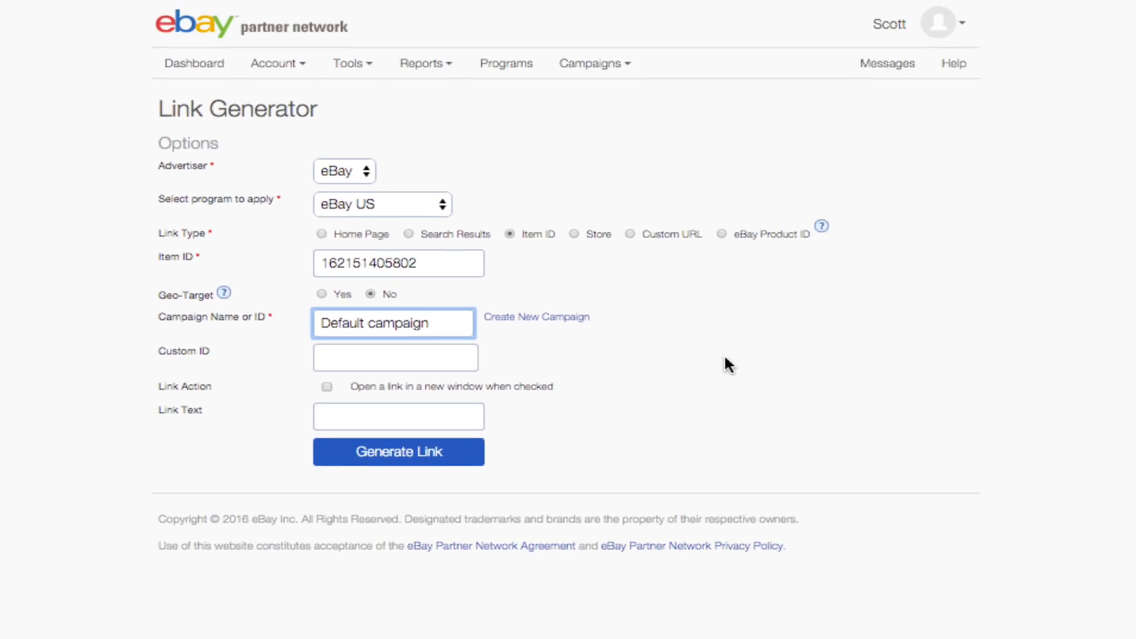
click(393, 323)
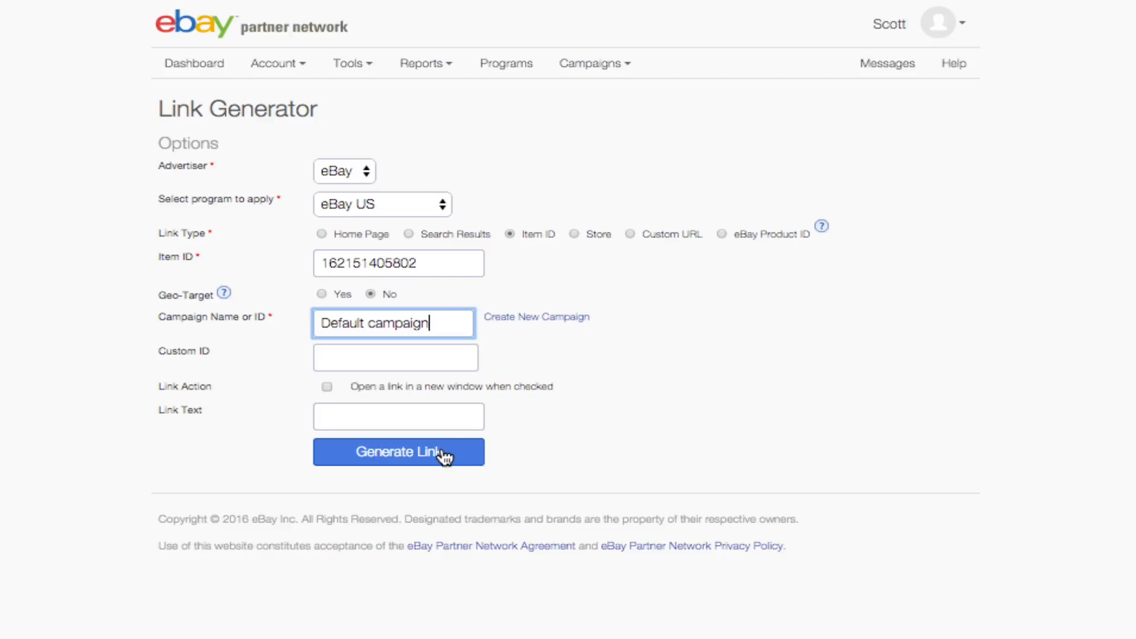
Generate the tracking link and code, then verify the preview URL opens the listing
click(397, 451)
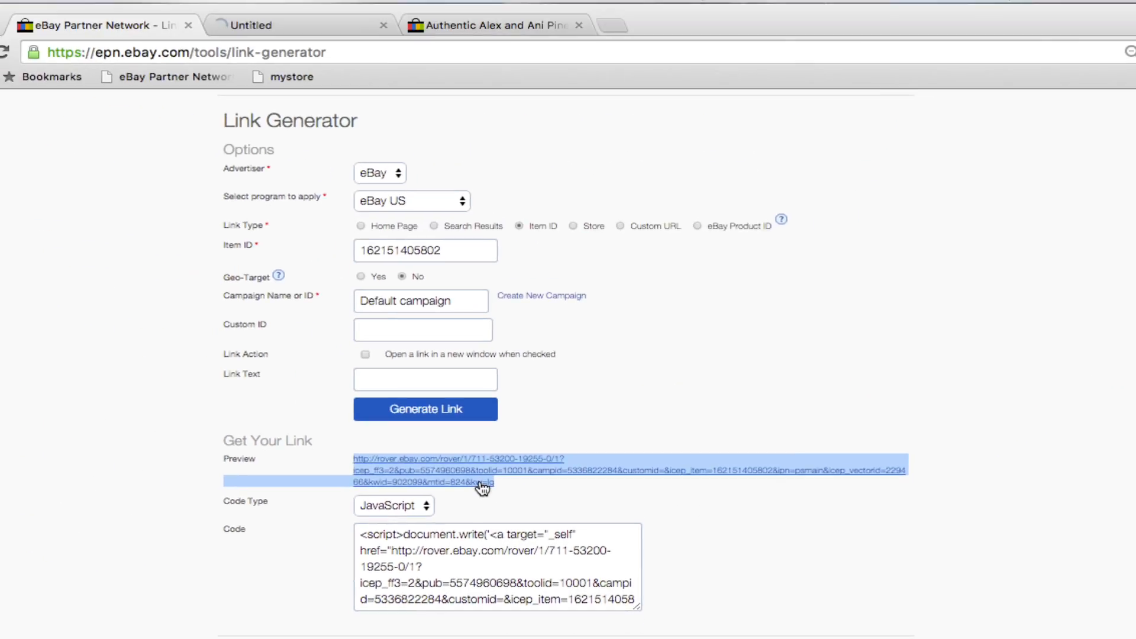
click(455, 468)
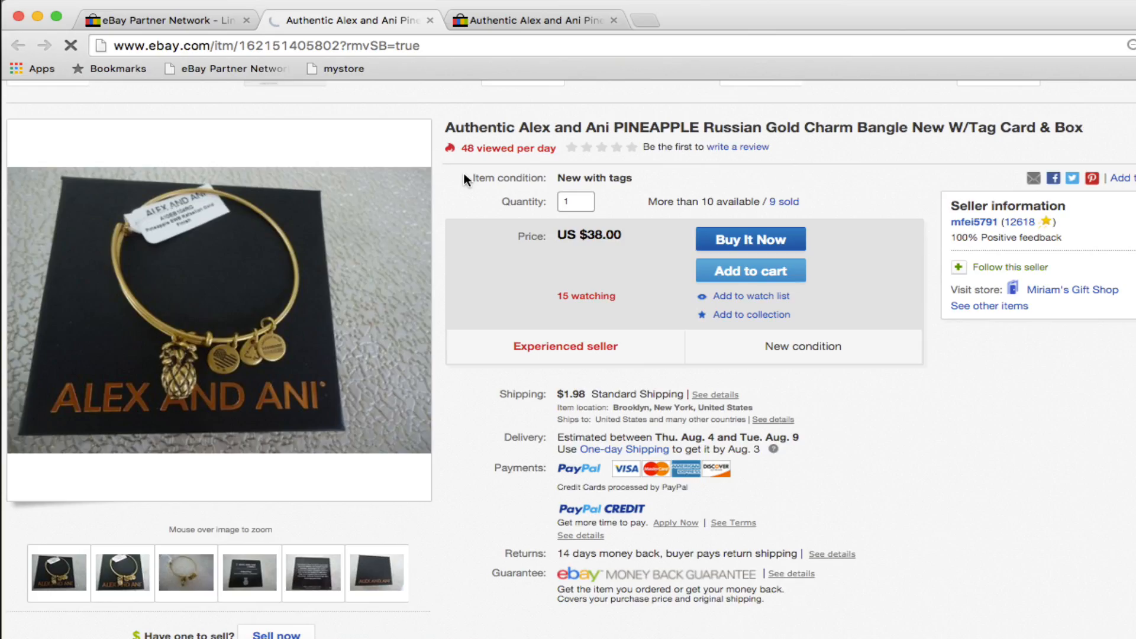
mouse_move(419, 161)
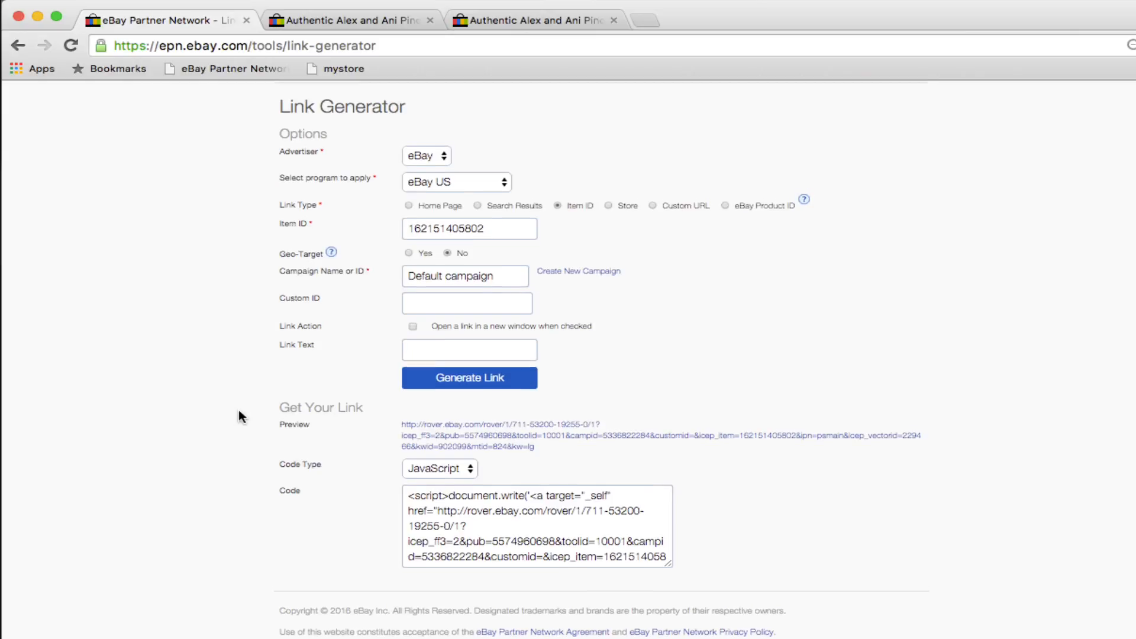
Set the Code Type to HTML so the embed code becomes a plain anchor tag
click(441, 469)
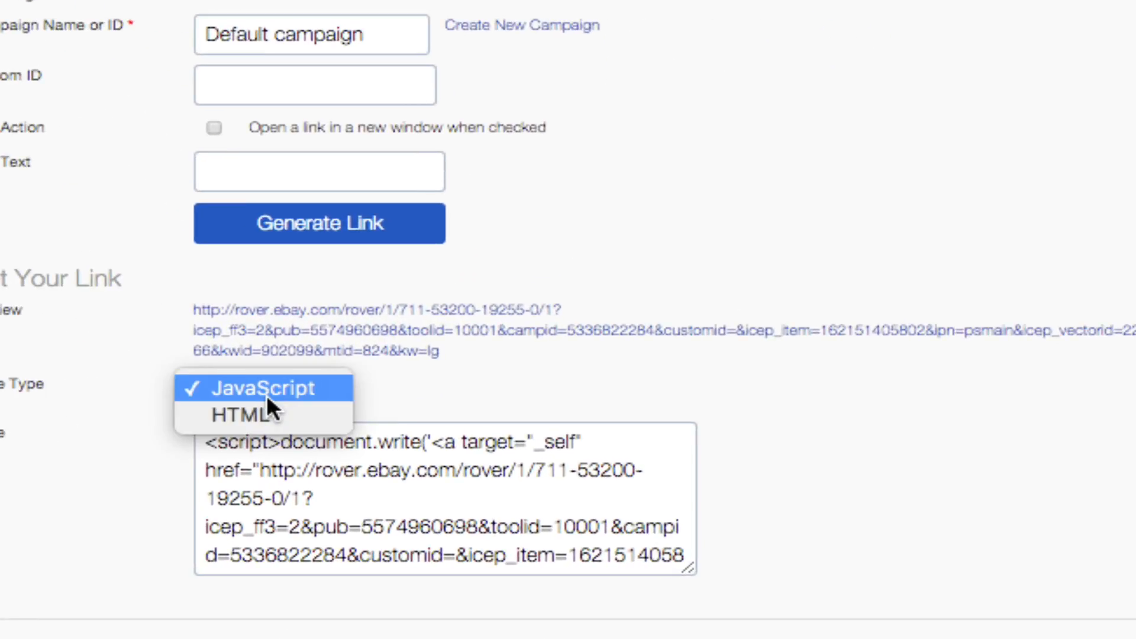
mouse_move(254, 415)
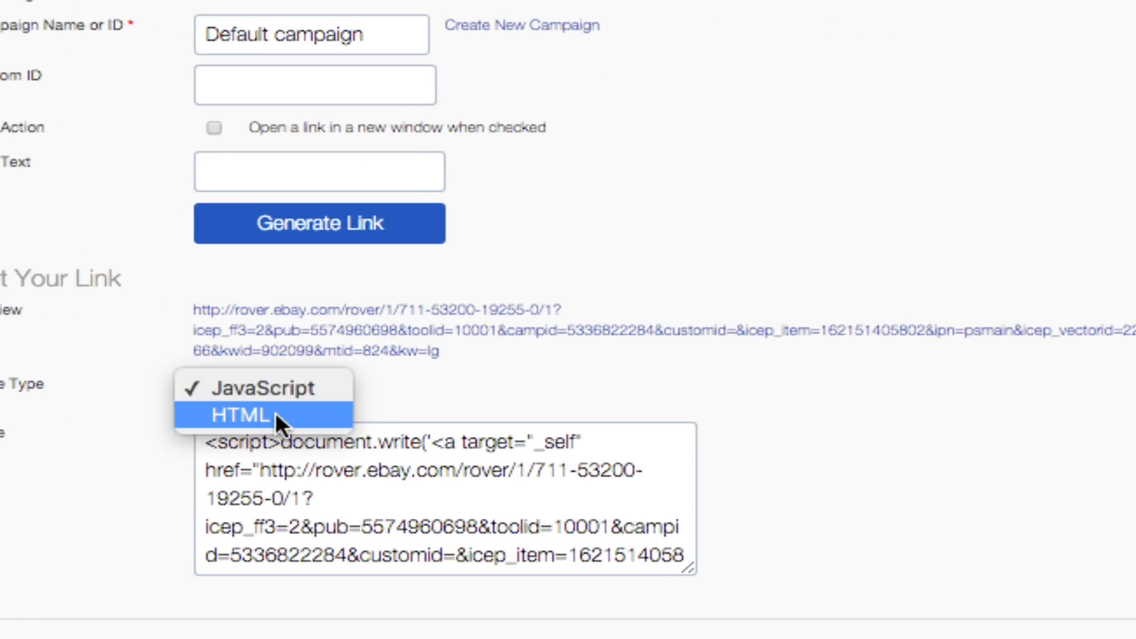
click(259, 417)
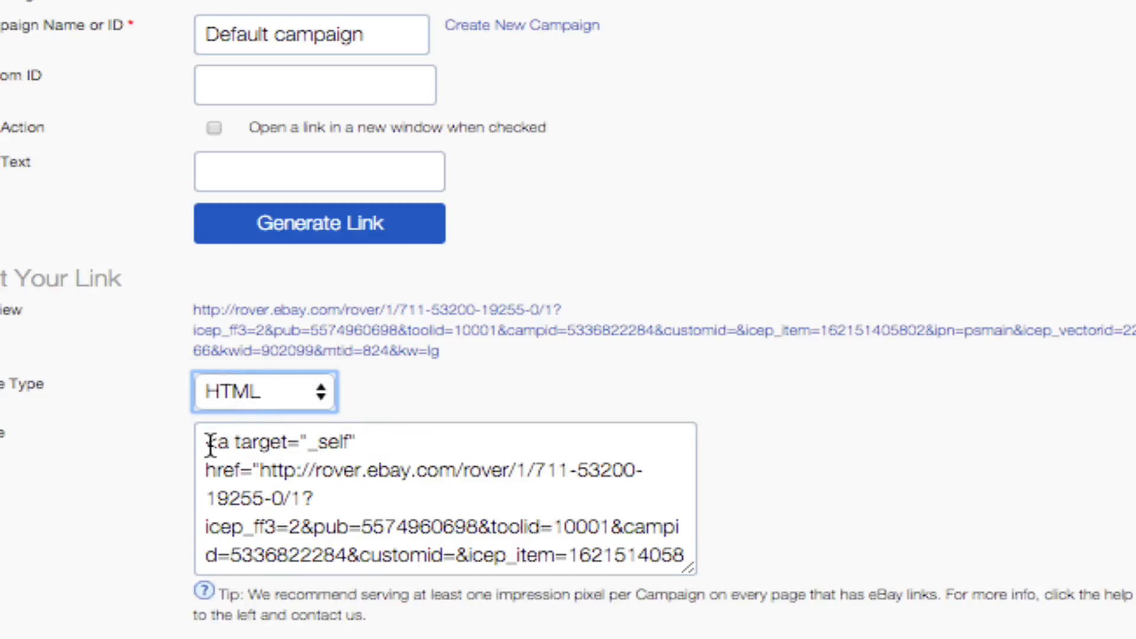